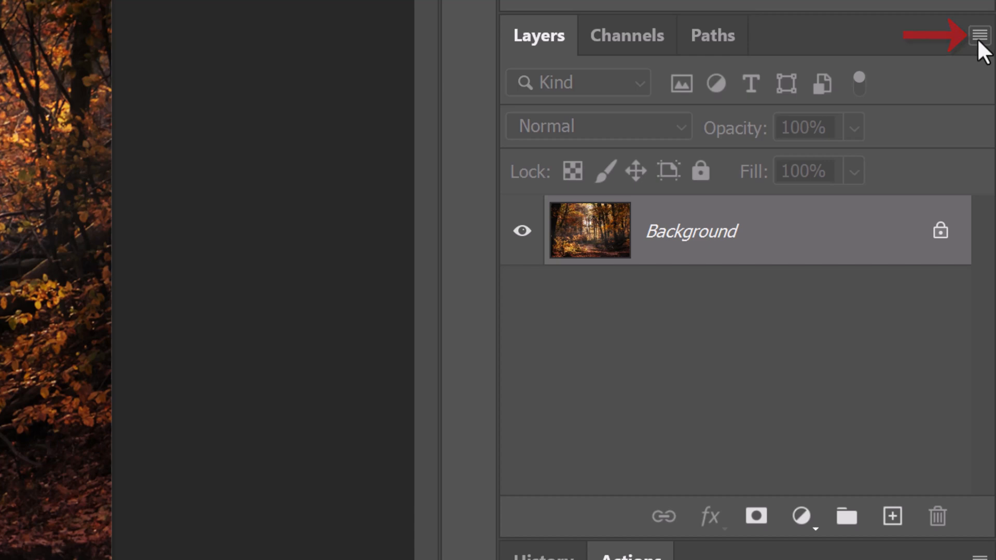
# Step: Convert the forest photo layer to a smart object and duplicate it as Layer 0 copy
pyautogui.click(978, 34)
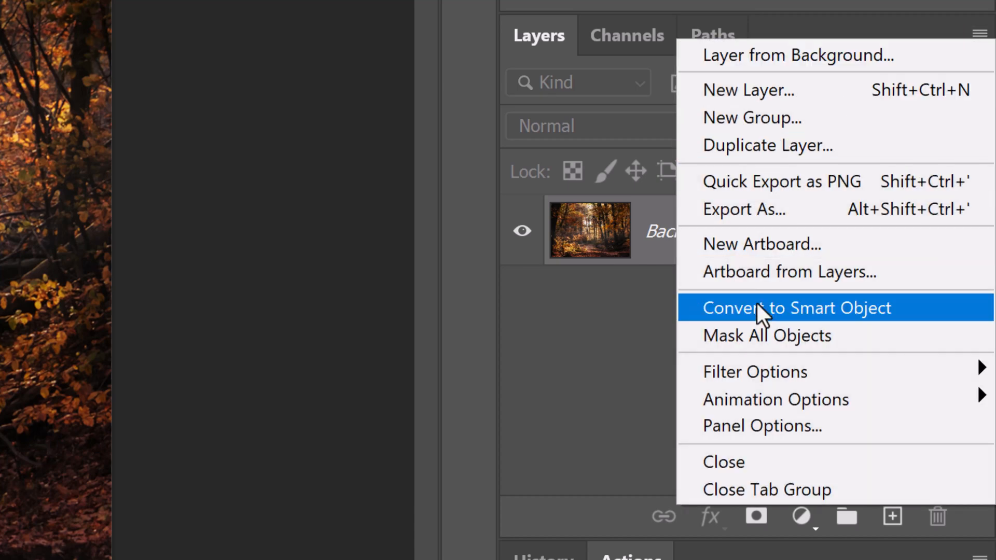
pyautogui.click(794, 308)
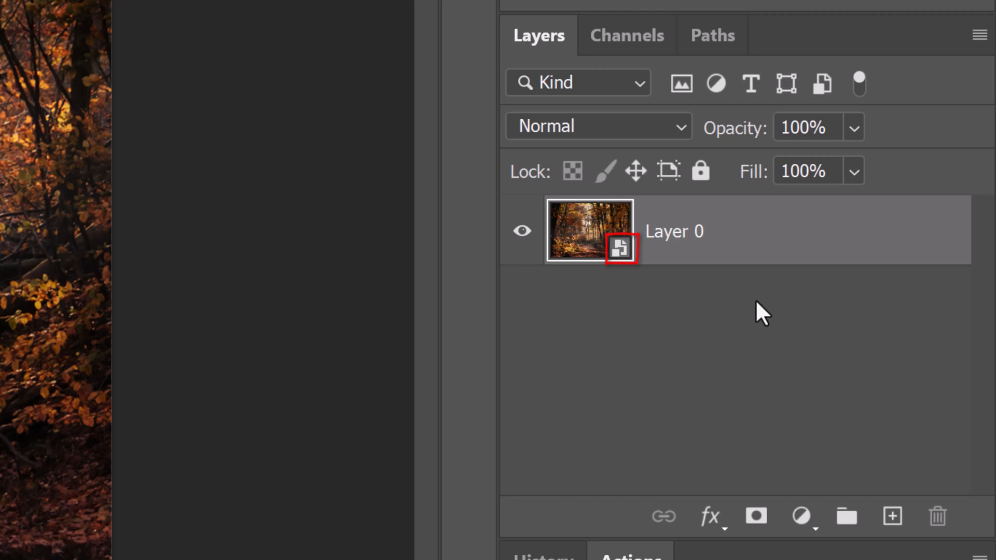
pyautogui.press('ctrl+j')
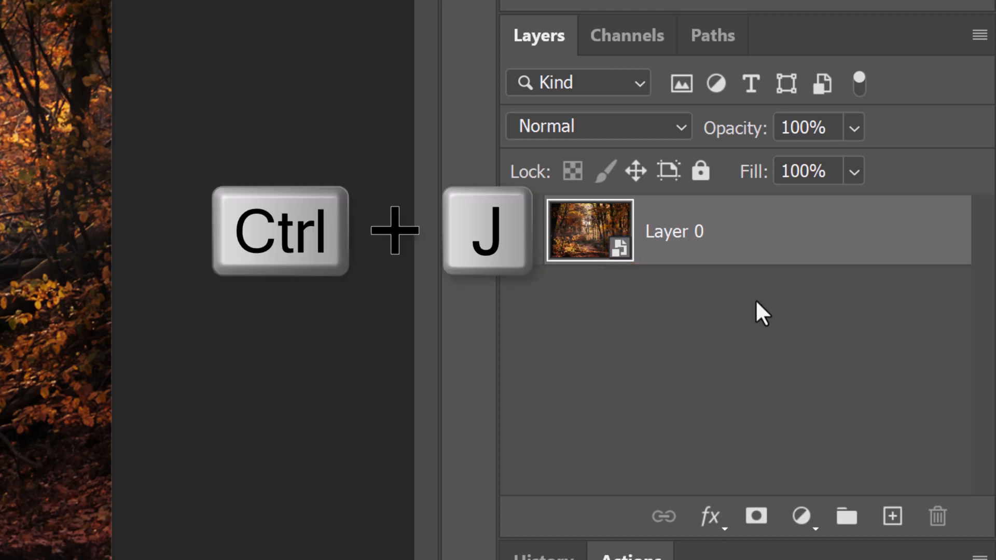
pyautogui.press('ctrl+j')
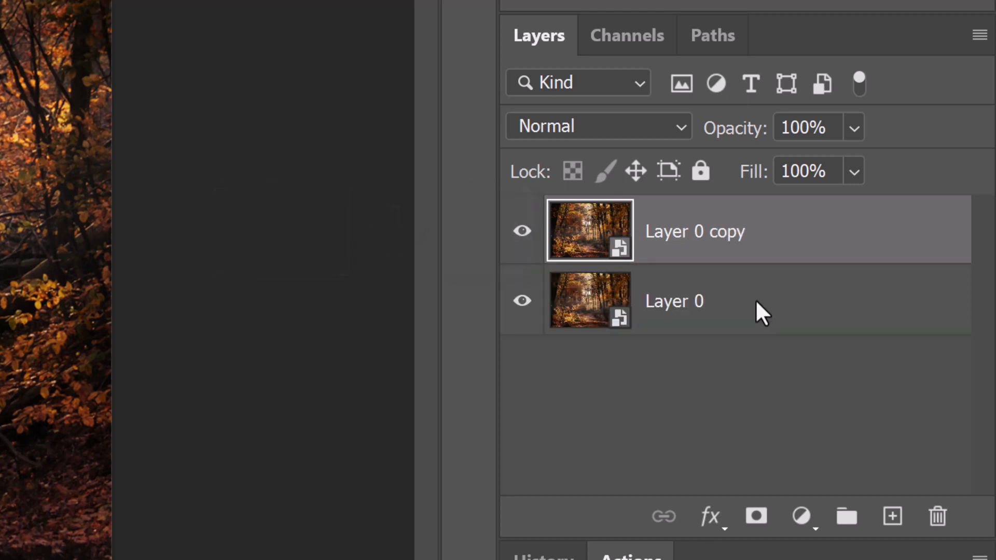
pyautogui.click(351, 15)
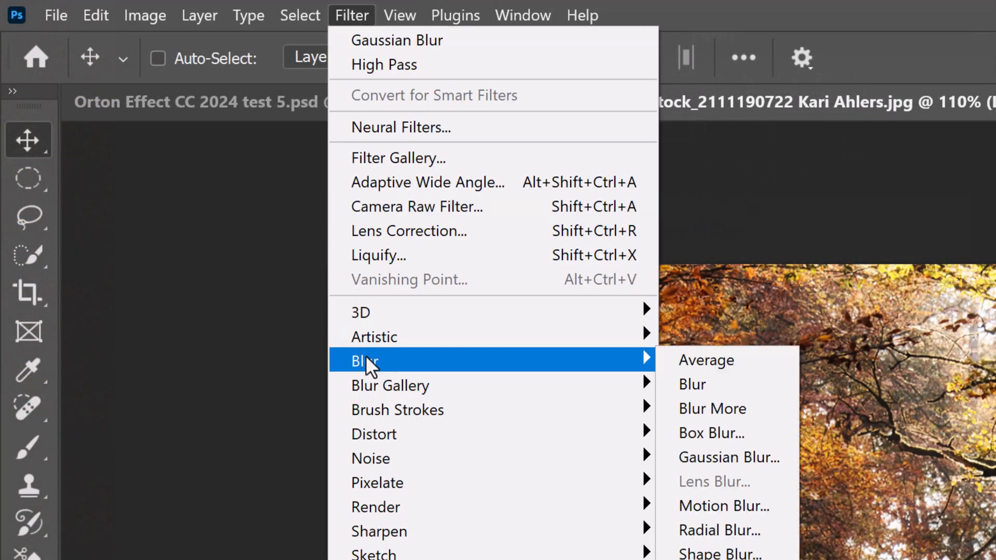
pyautogui.moveTo(728, 456)
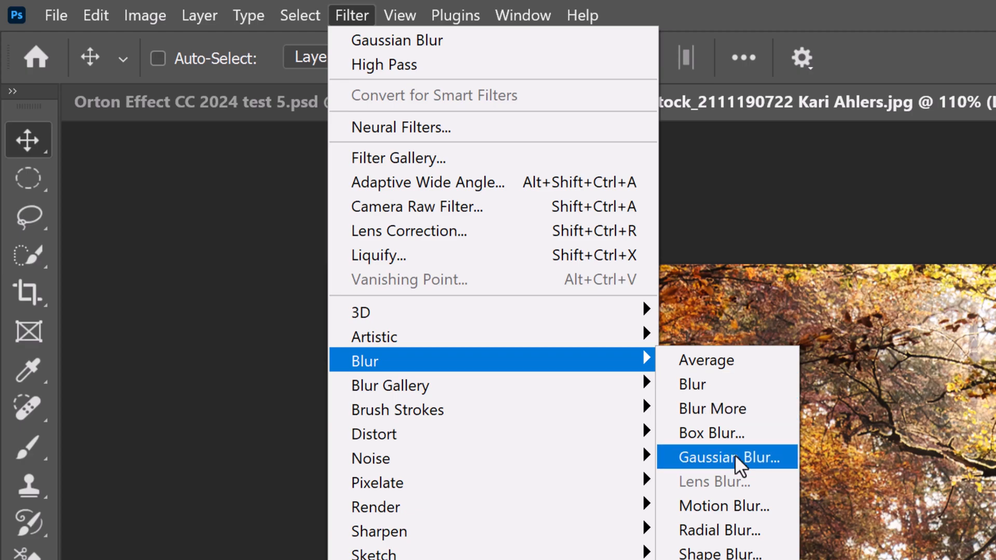
# Step: Apply a Gaussian Blur smart filter with a 5-pixel radius to the copy layer
pyautogui.click(726, 456)
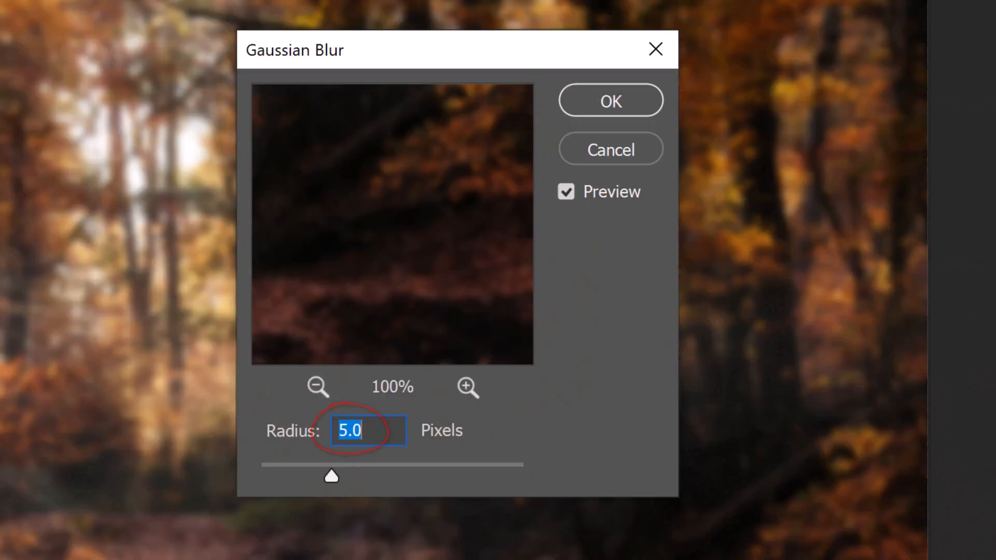
pyautogui.click(609, 99)
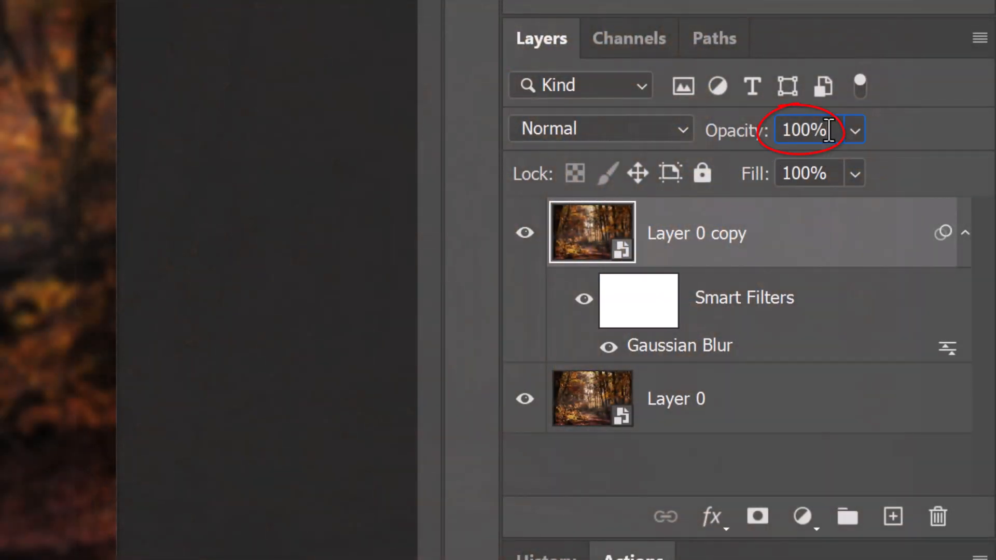
# Step: Set the blurred Layer 0 copy to 30% opacity
pyautogui.write('30')
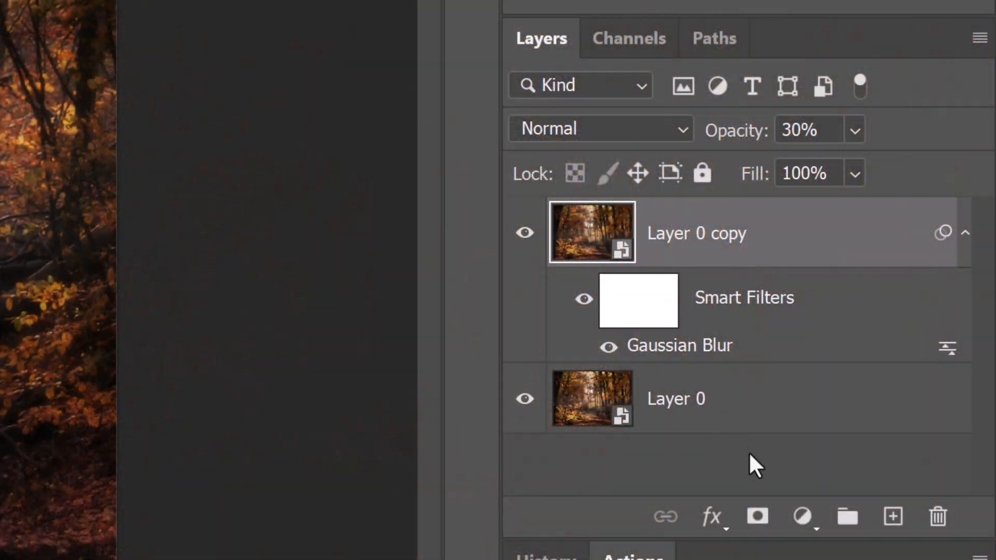
# Step: Add a Levels adjustment layer and clip it to the blurred copy beneath
pyautogui.click(800, 515)
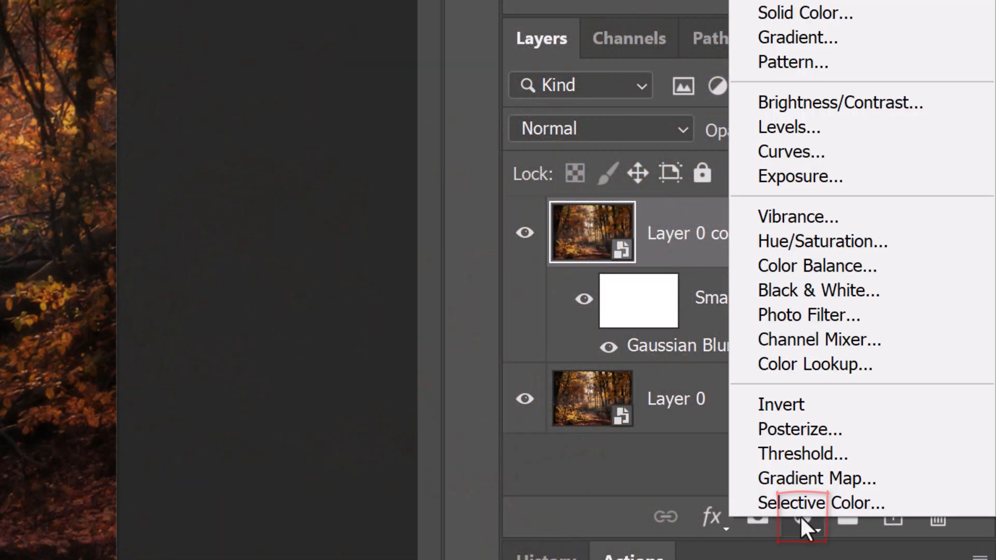
pyautogui.moveTo(787, 127)
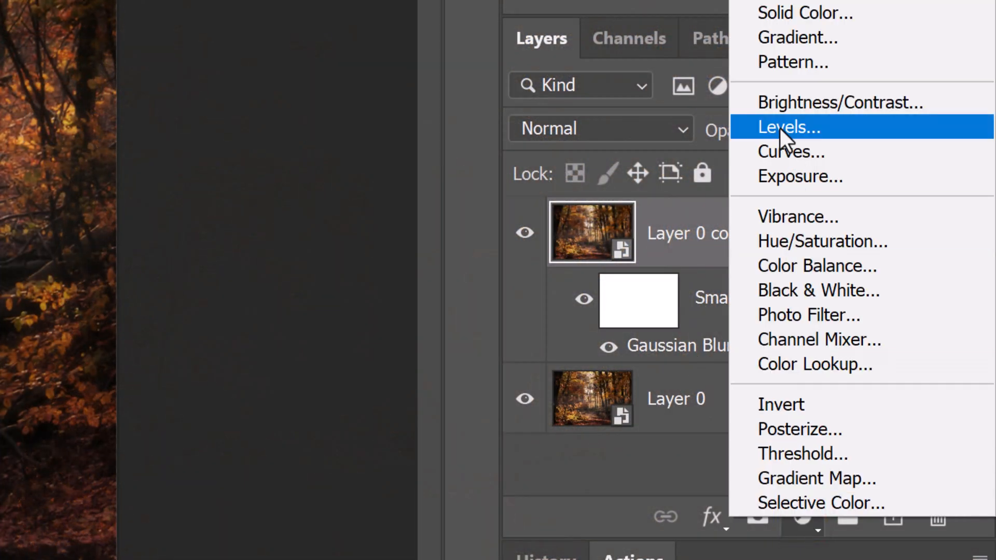
pyautogui.click(787, 127)
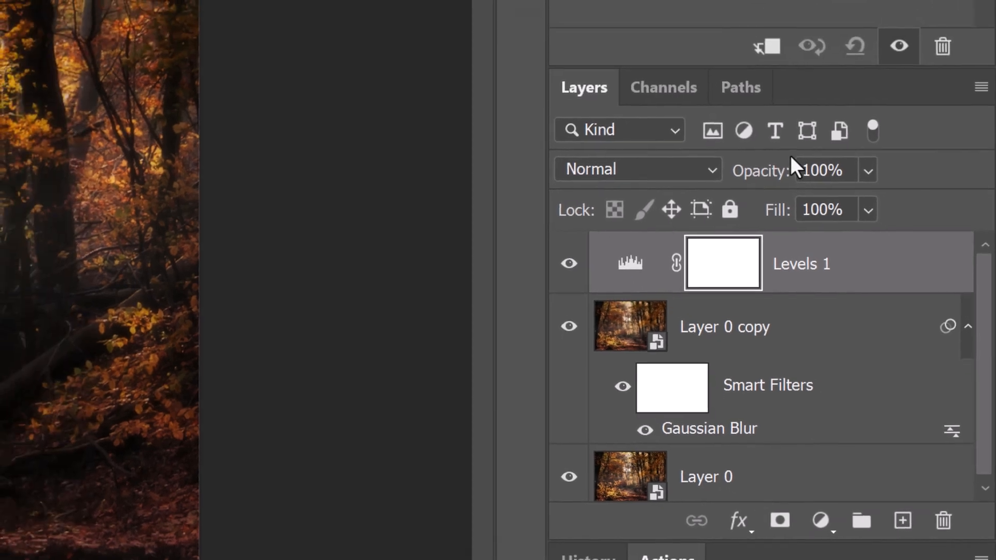
pyautogui.click(766, 46)
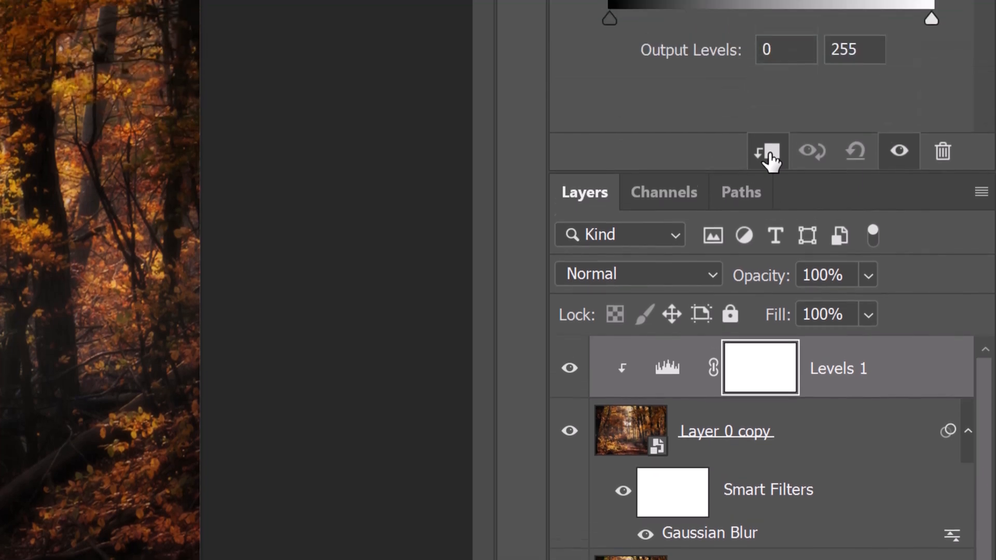
pyautogui.click(767, 150)
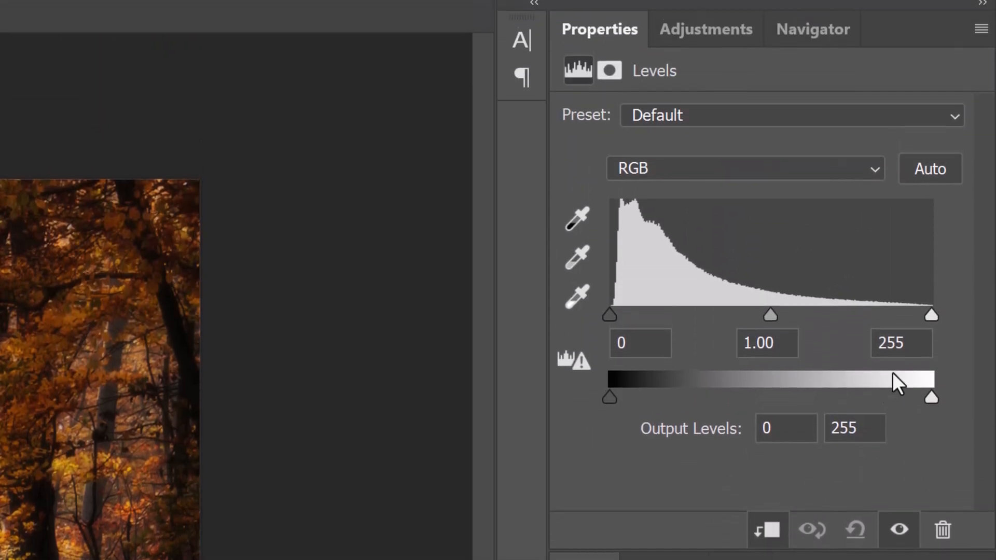
# Step: Set the Levels white input to 175 and black input to 17 to brighten the glow
pyautogui.moveTo(930, 314); pyautogui.dragTo(899, 314)
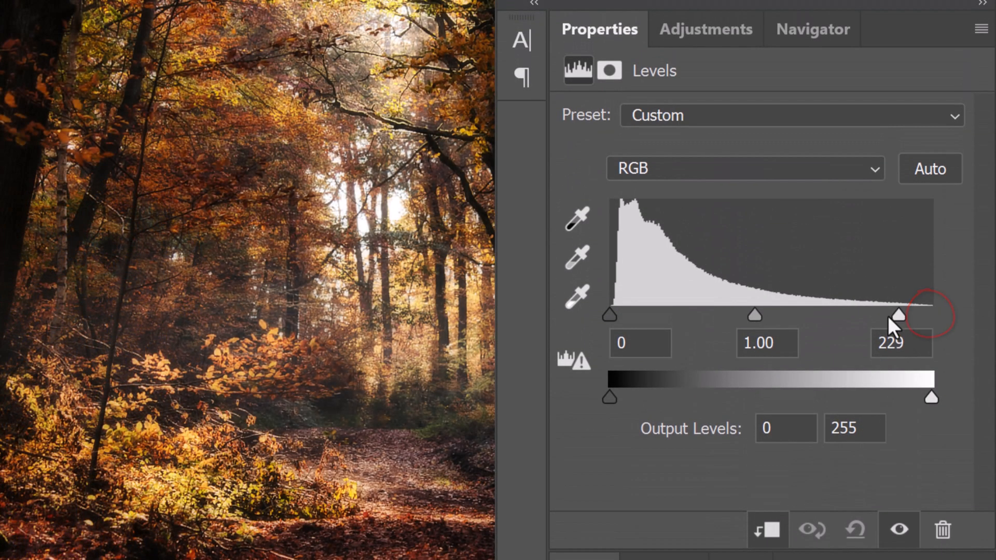
pyautogui.moveTo(898, 314); pyautogui.dragTo(711, 315)
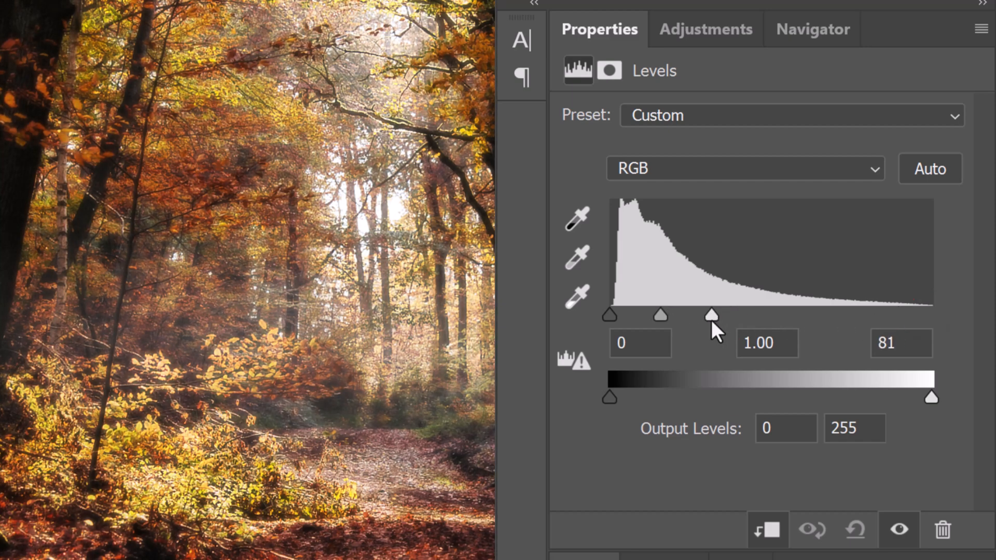
pyautogui.moveTo(711, 314); pyautogui.dragTo(829, 315)
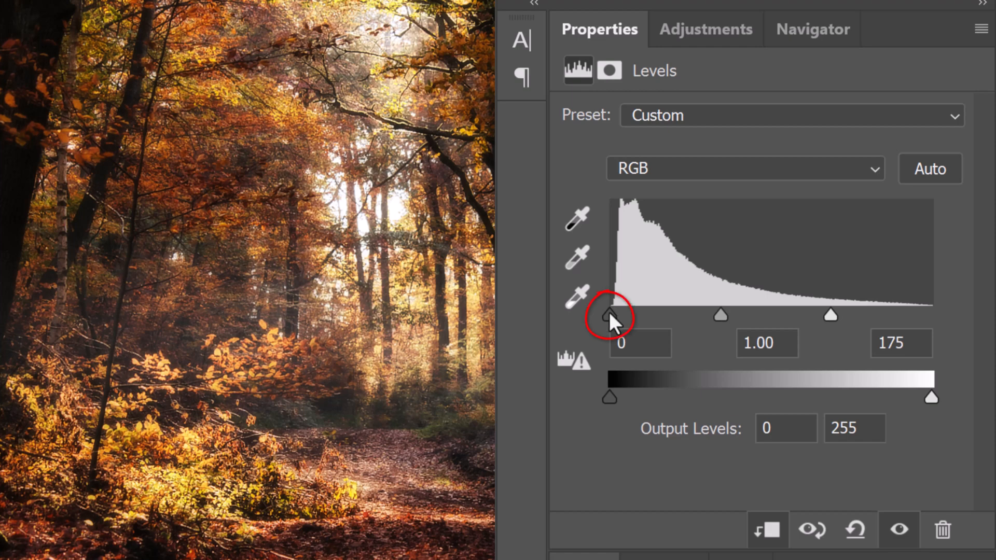
pyautogui.moveTo(608, 316); pyautogui.dragTo(613, 316)
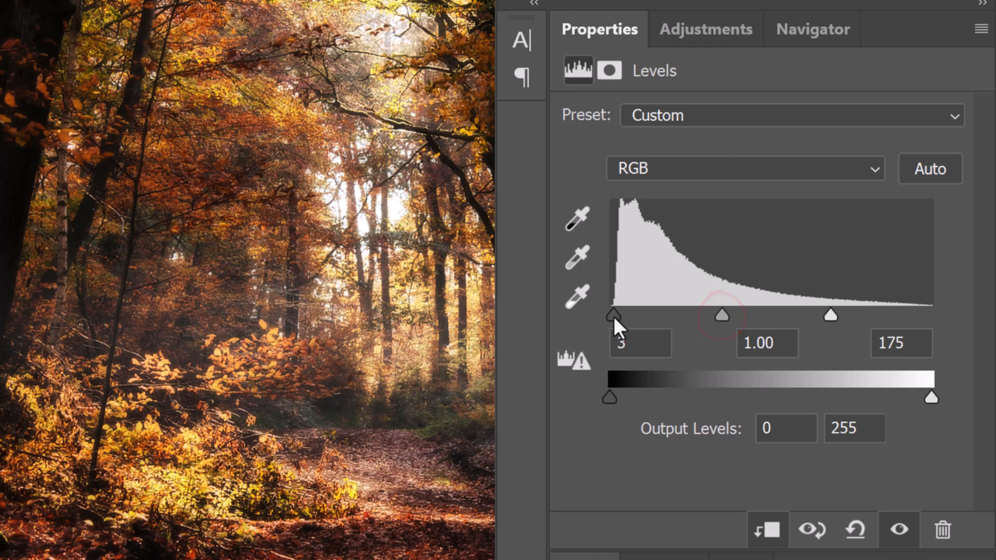
pyautogui.moveTo(613, 316); pyautogui.dragTo(668, 316)
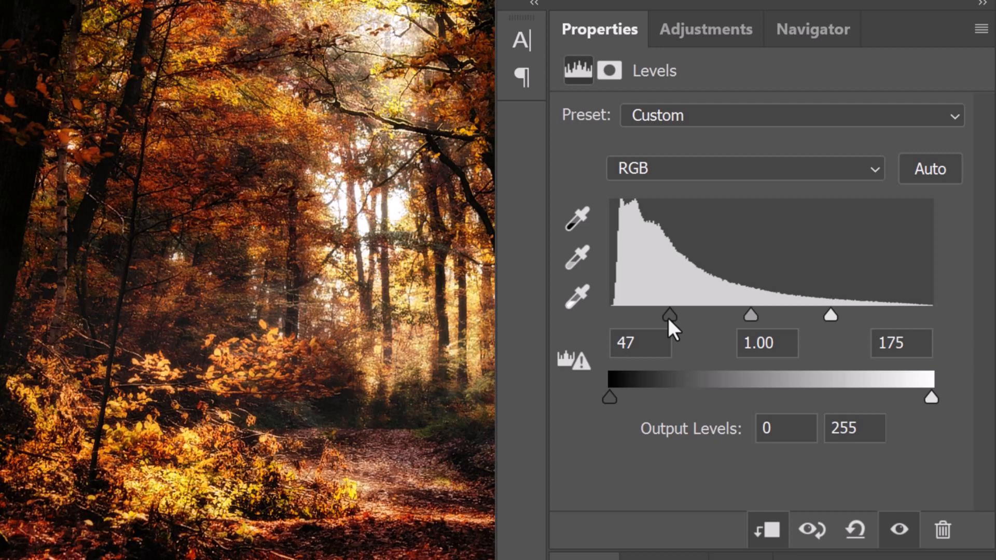
pyautogui.moveTo(670, 316); pyautogui.dragTo(635, 317)
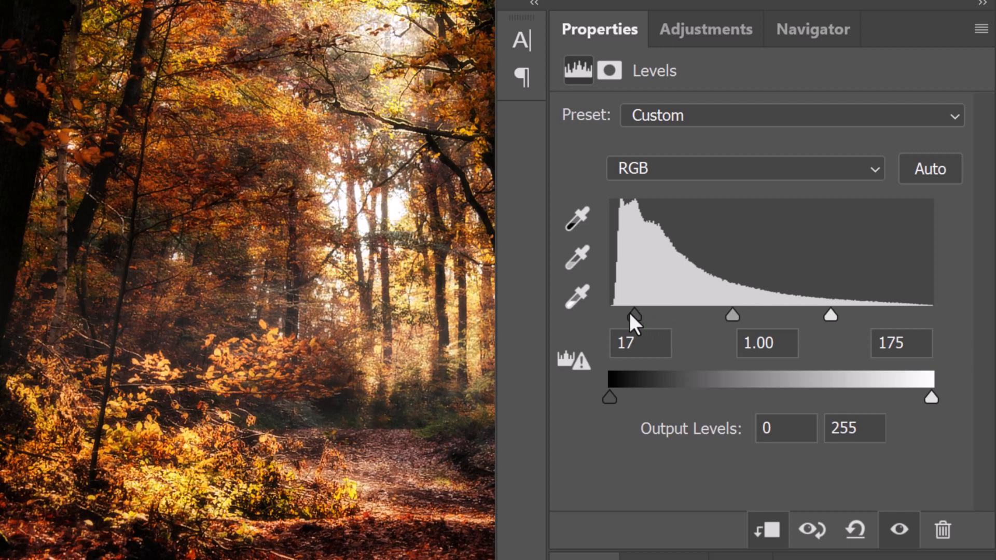